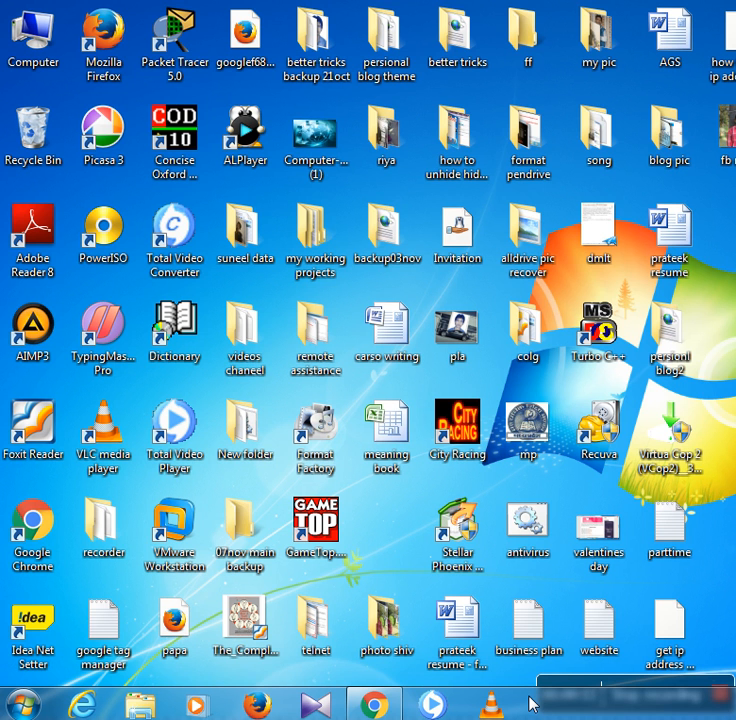
- Search the Start menu for 'run' to bring up the Run box for ncpa.cpl
click(20, 705)
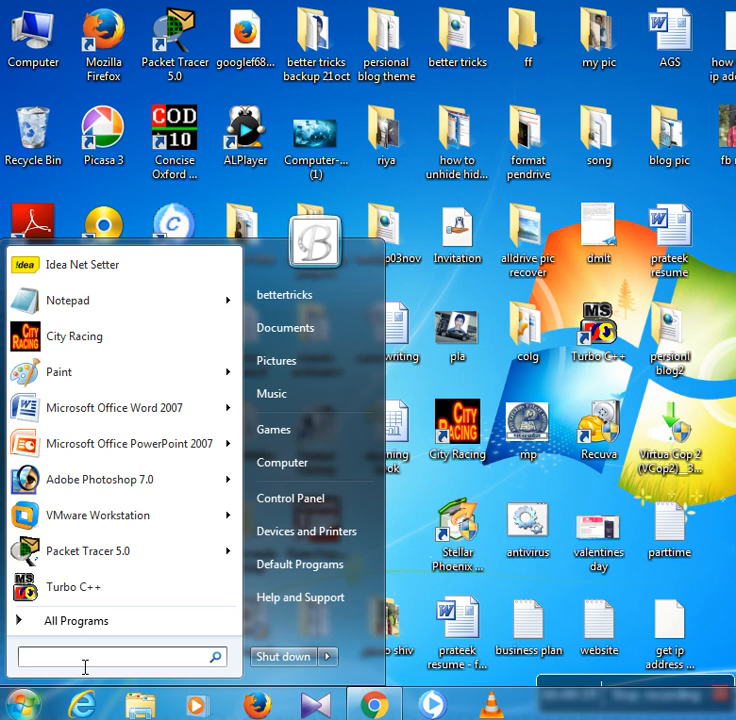
text(run)
text(ncpa.cp)
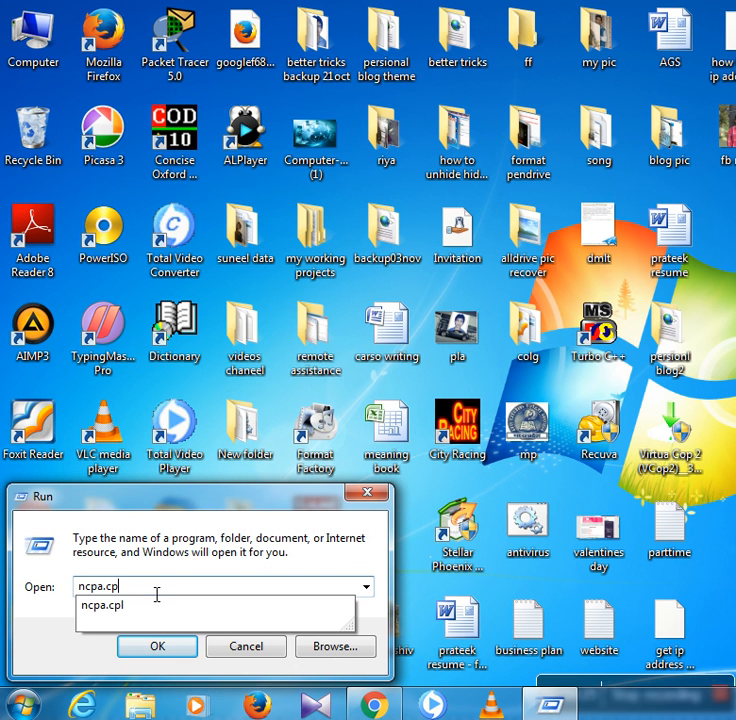
- Run ncpa.cpl to show the Bluetooth, Local Area, Wireless and Mobile Broadband connections
key(BackSpace)
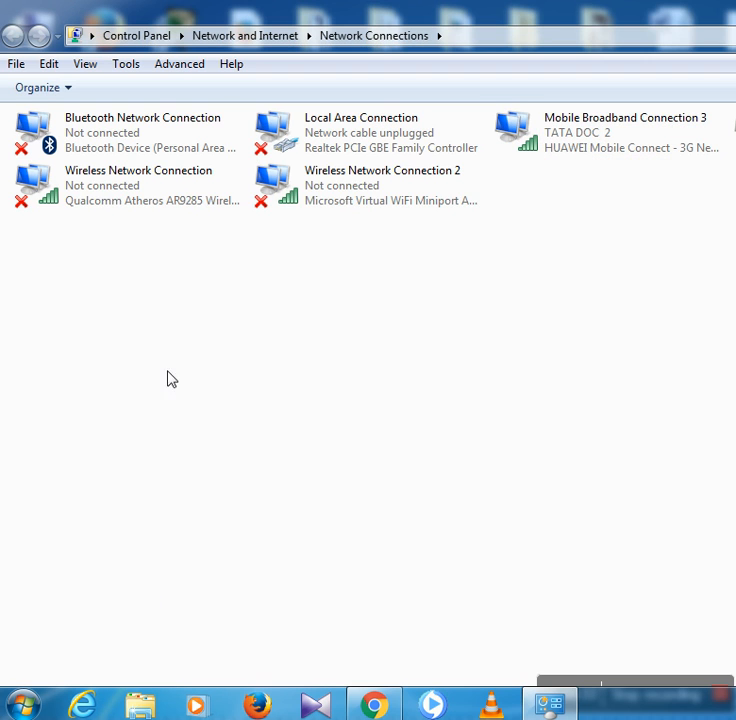
click(155, 185)
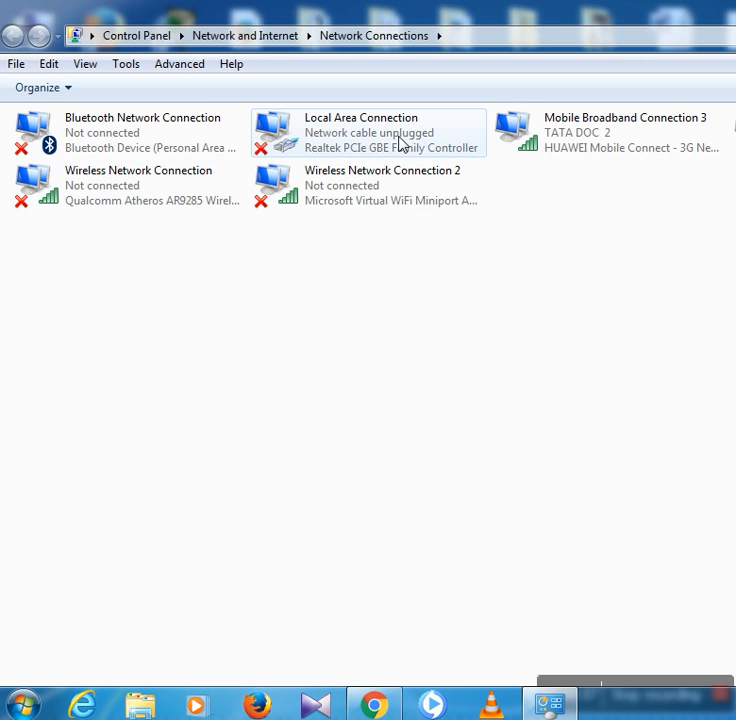
mouse_move(345, 133)
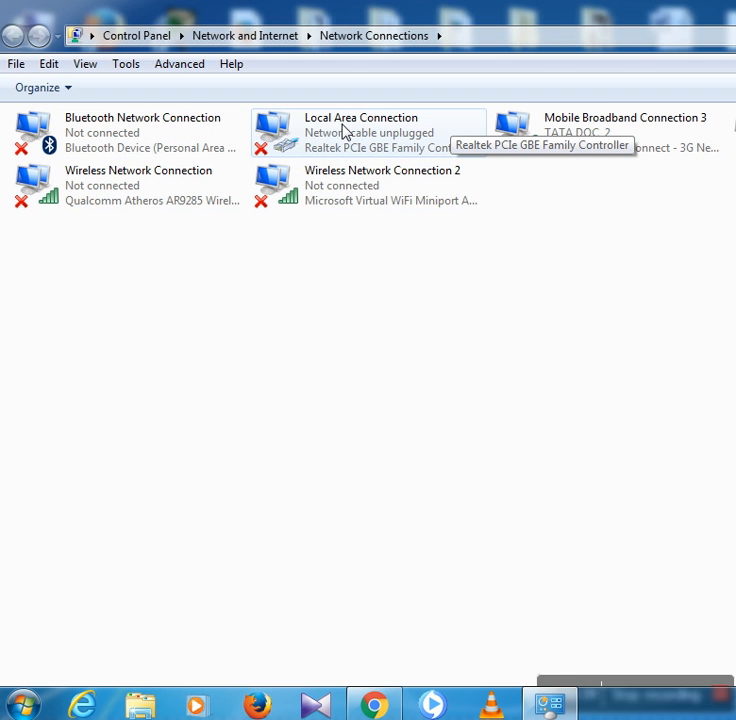
mouse_move(423, 131)
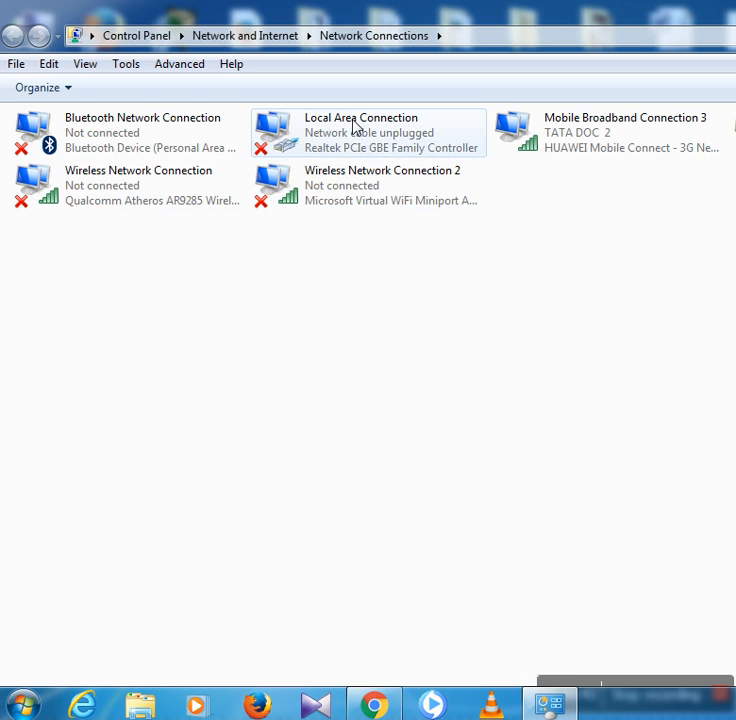
mouse_move(358, 127)
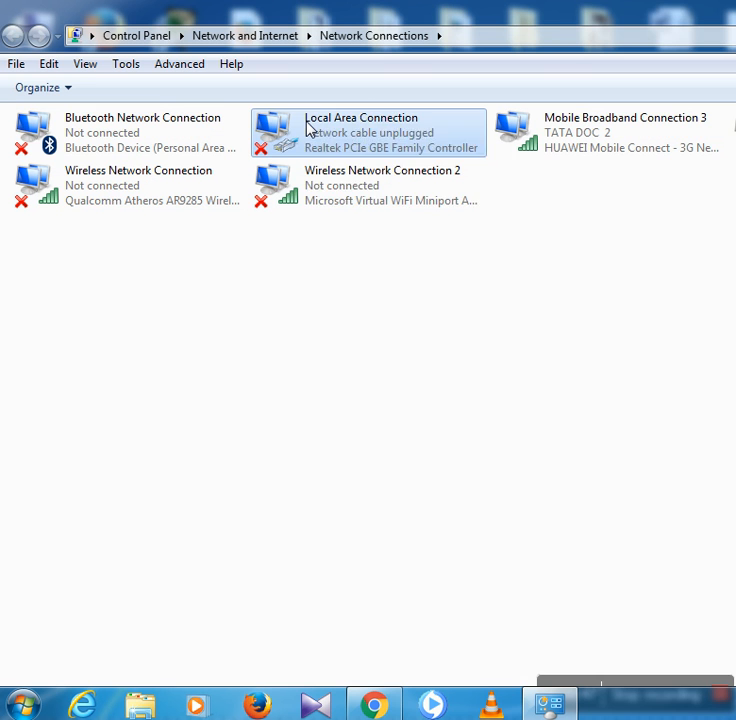
- Open Internet Protocol Version 4 (TCP/IPv4) properties from Local Area Connection's Properties
right_click(368, 133)
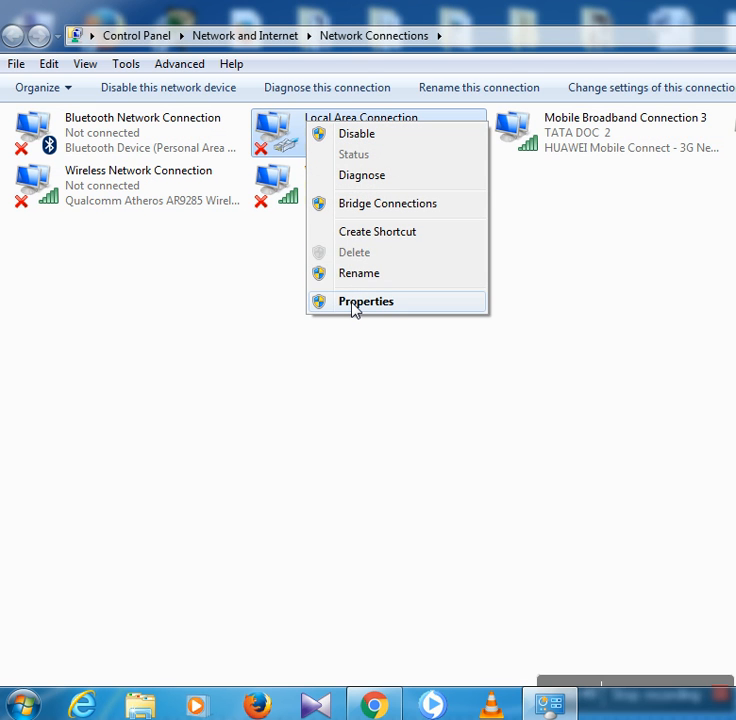
click(366, 301)
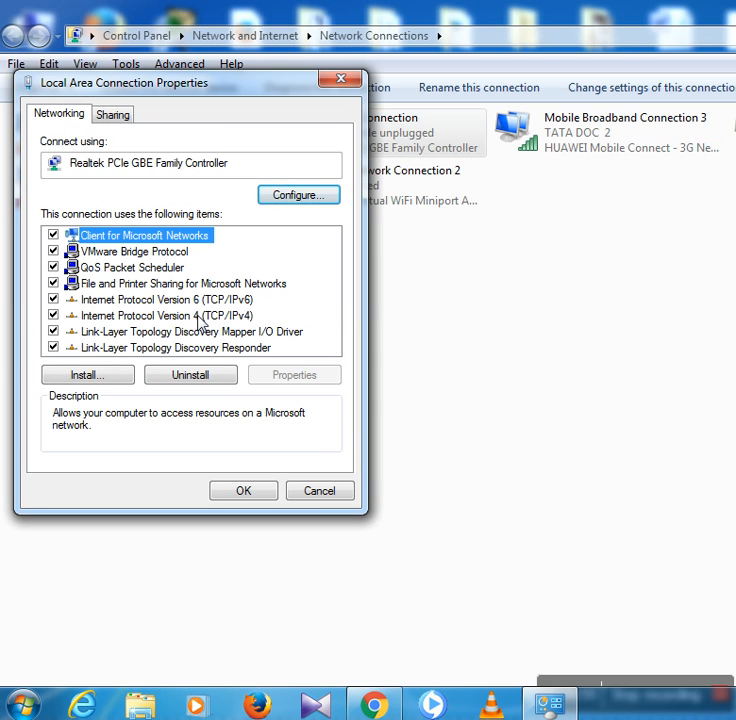
click(166, 315)
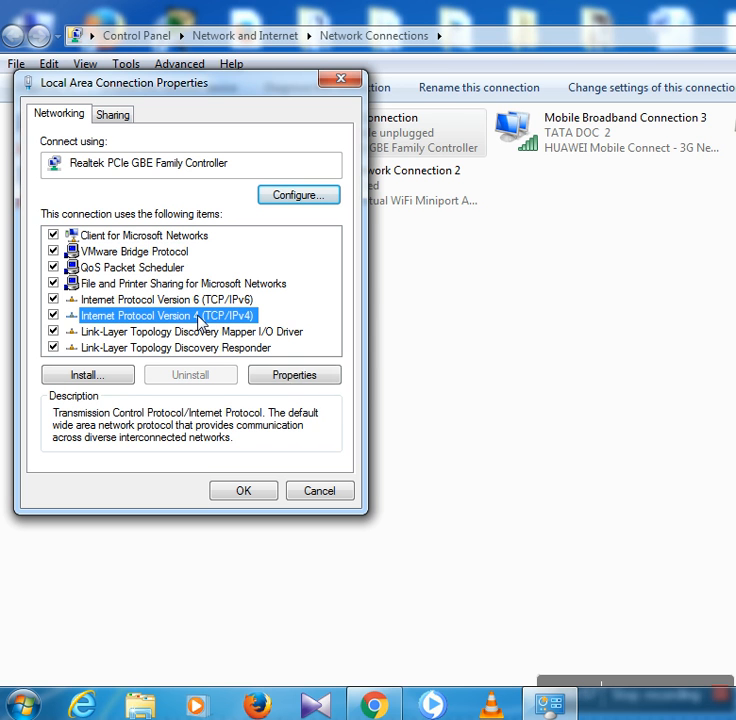
click(294, 374)
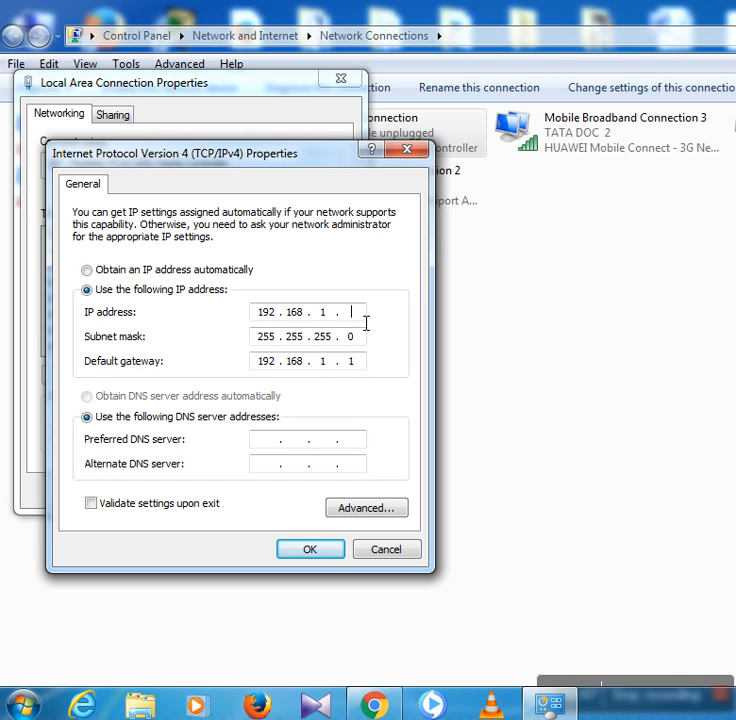
- Enter the static IP address 10.0.0.5
click(307, 311)
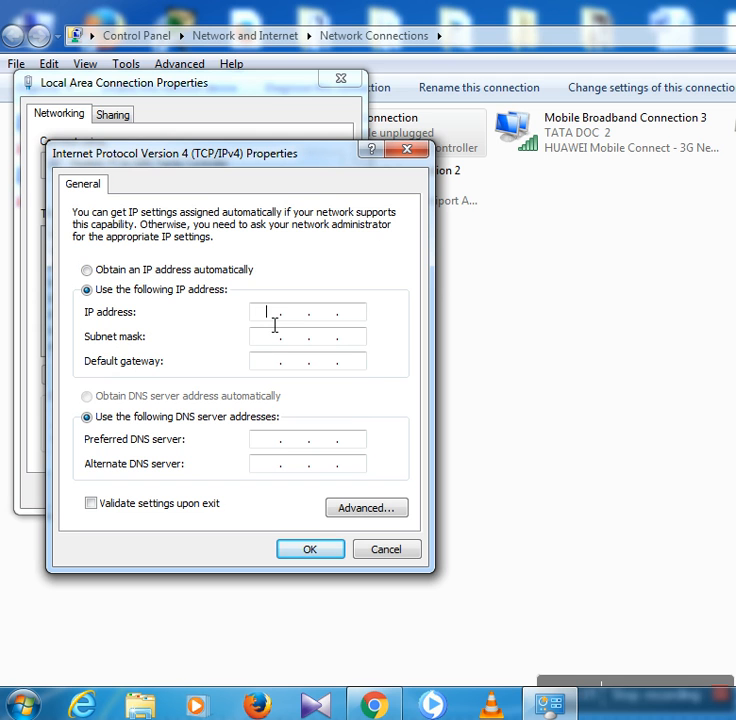
text(10)
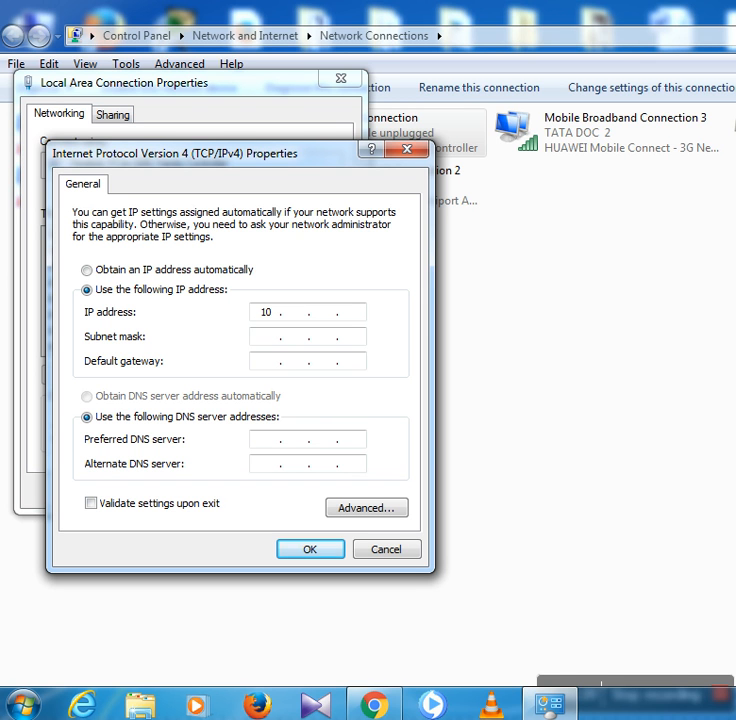
text(0)
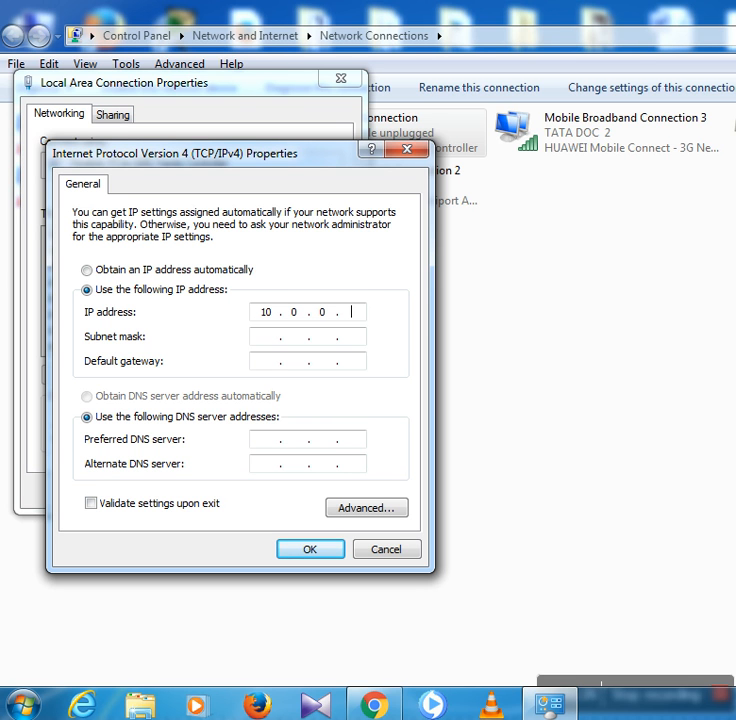
text(5)
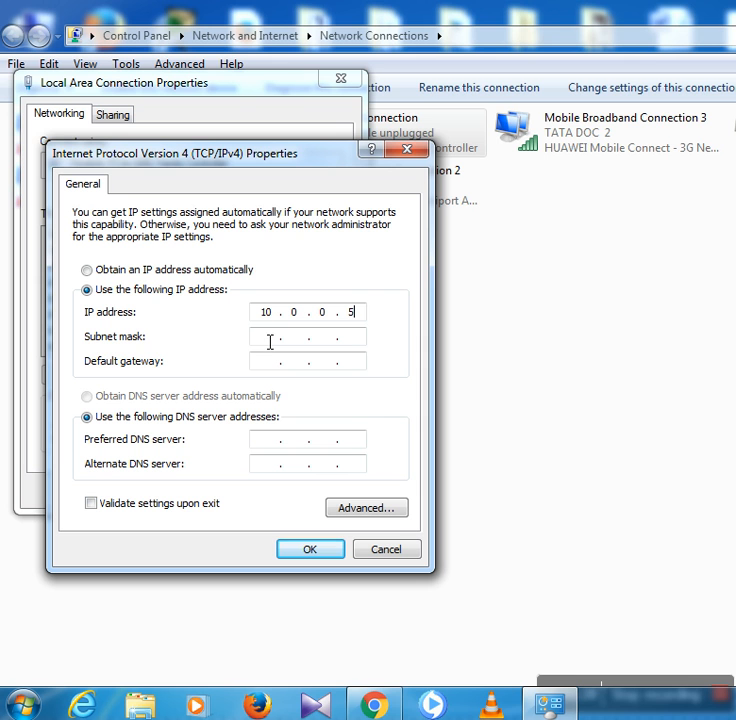
- Set mask 255.0.0.0 and gateway 10.0.0.1, then save and close both dialogs
text(255.0.0.0)
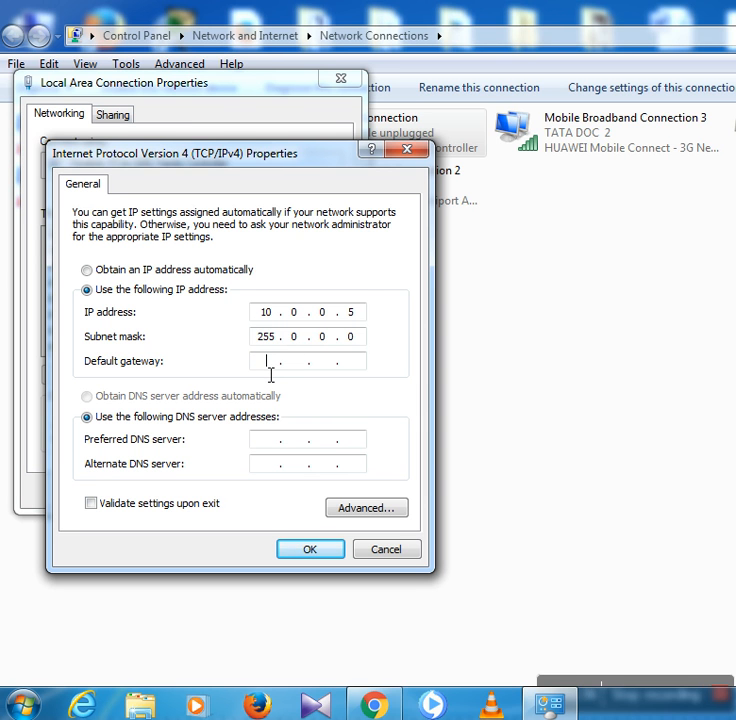
text(10.0..)
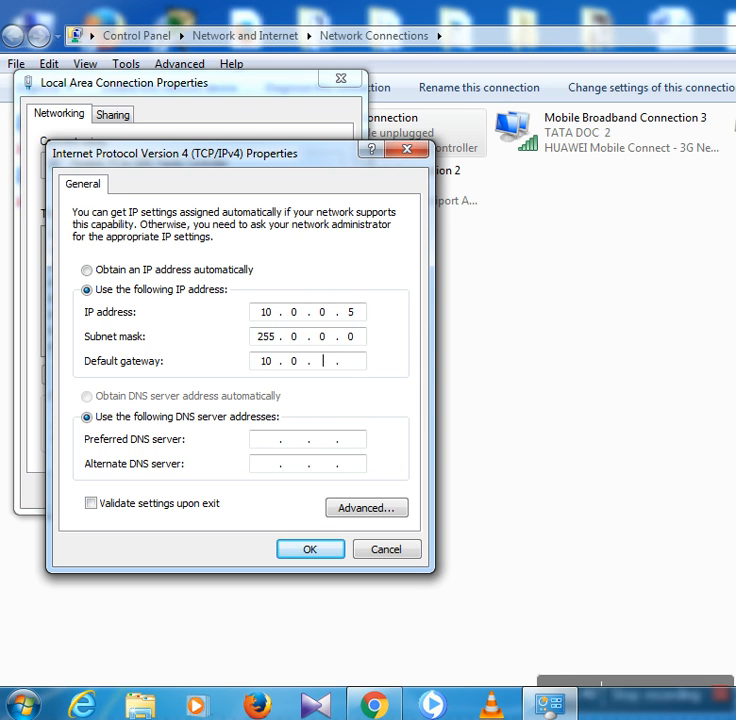
text(1)
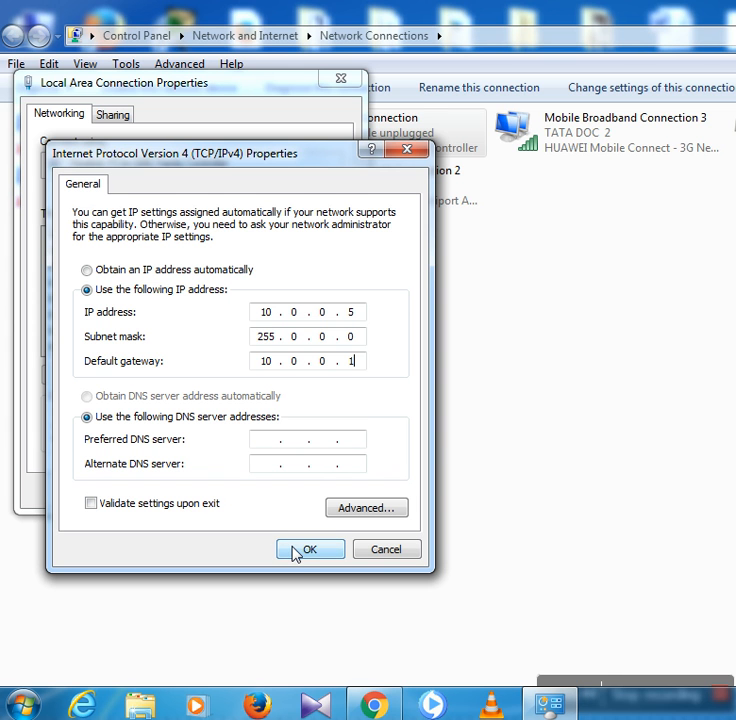
click(310, 549)
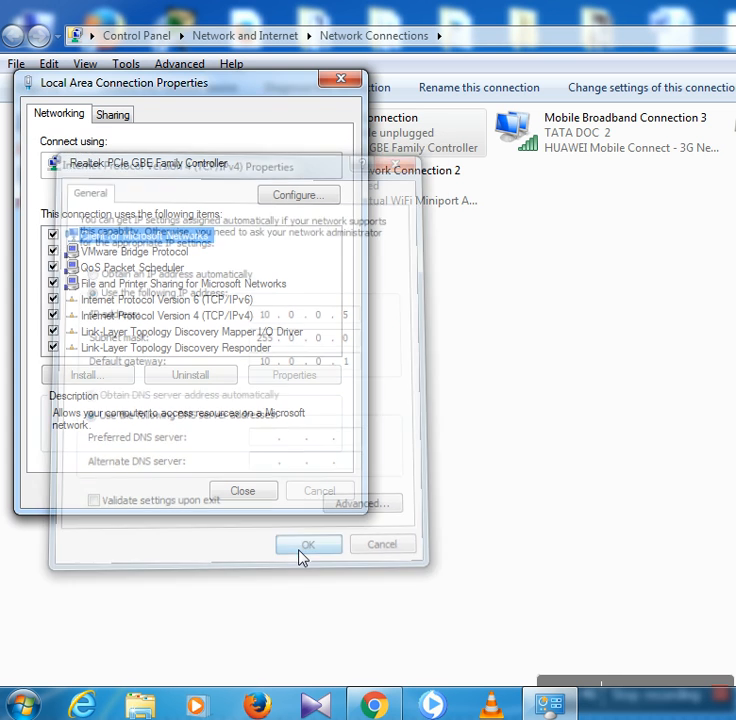
click(308, 544)
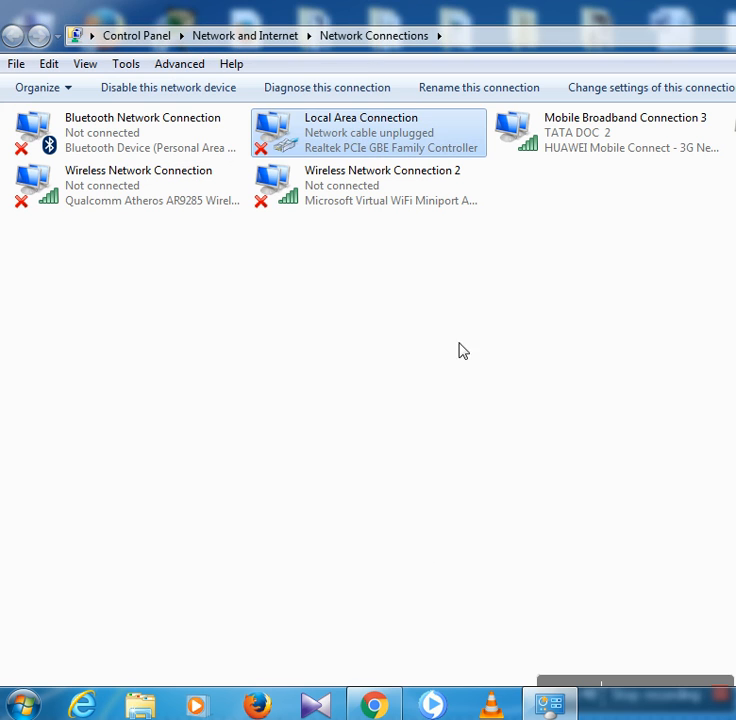